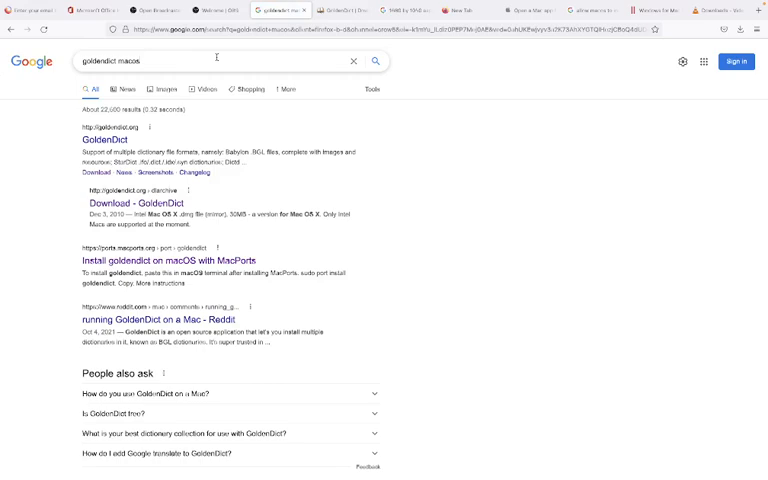
# Search Google for 'goldendict mac' to find the GoldenDict site and download page.
pyautogui.click(200, 60)
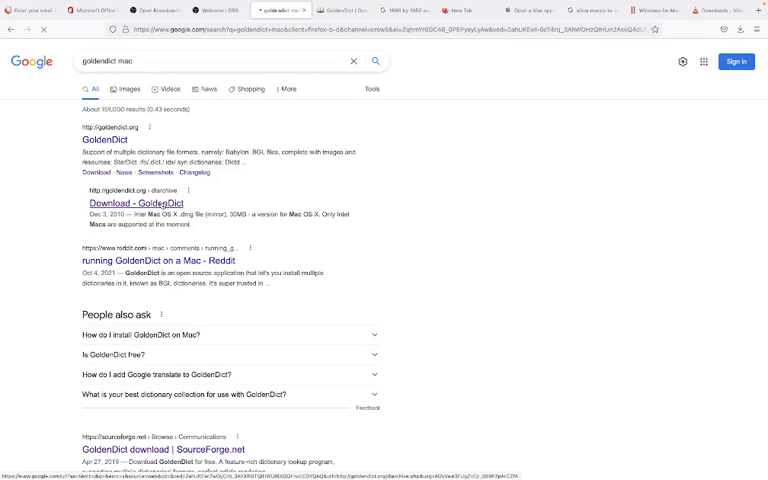
# Browse the GoldenDict Download Archive releases for versions 1.0, 0.9 and 0.8.
pyautogui.click(148, 200)
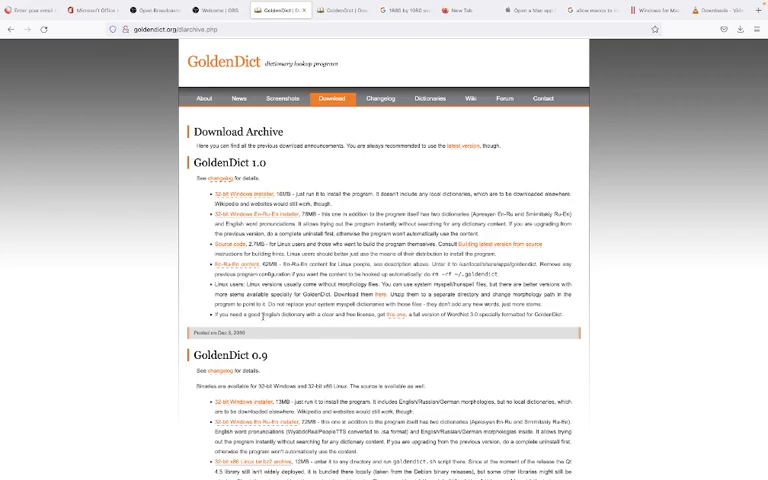
pyautogui.scroll(-3)
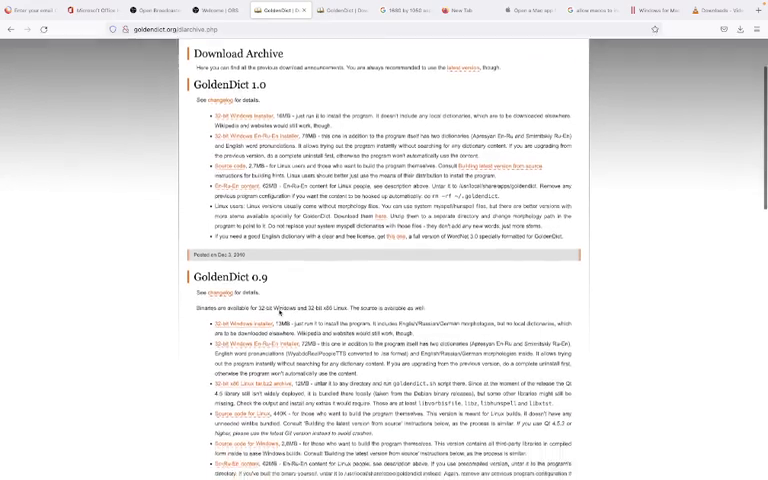
pyautogui.scroll(-3)
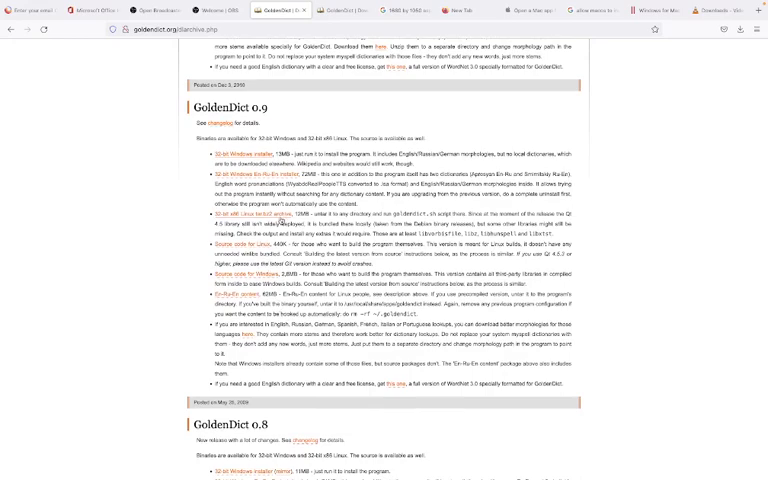
pyautogui.scroll(-3)
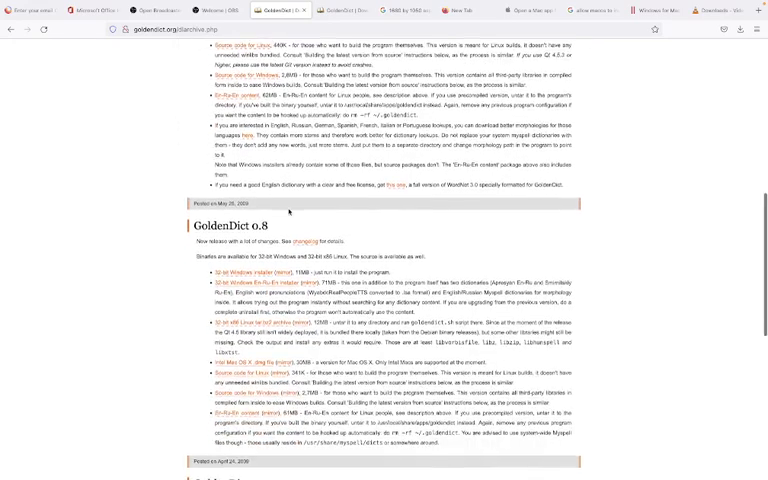
pyautogui.scroll(-3)
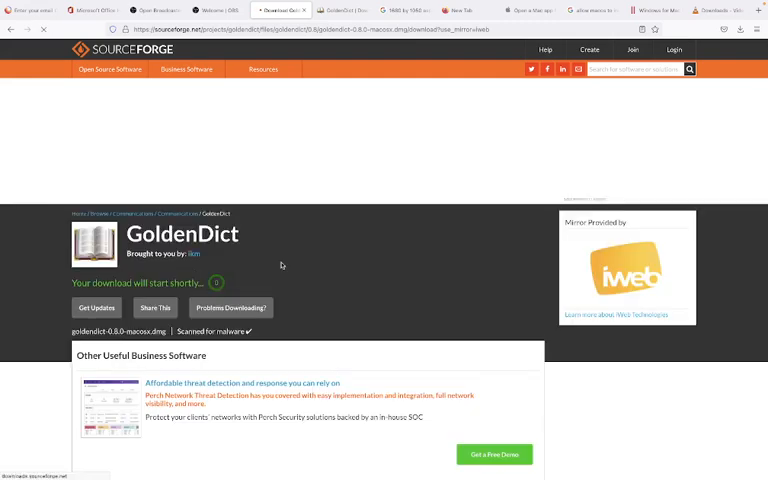
pyautogui.moveTo(320, 266)
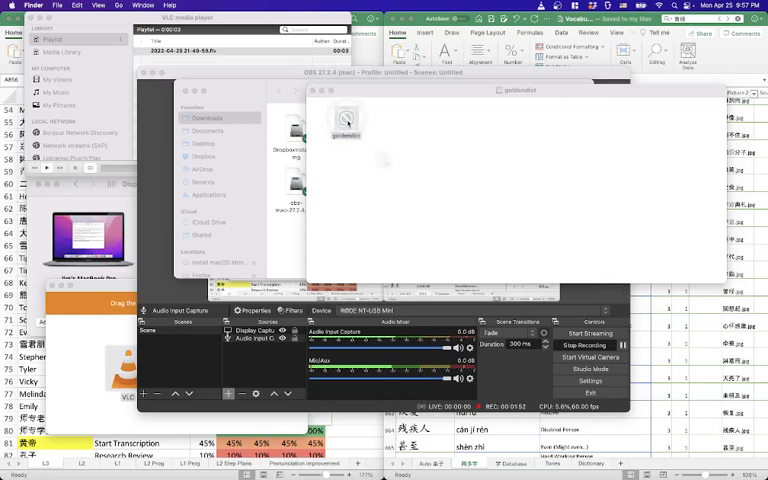
# Launch goldendict from the mounted disk image and dismiss the 'needs to be updated' alert.
pyautogui.doubleClick(344, 120)
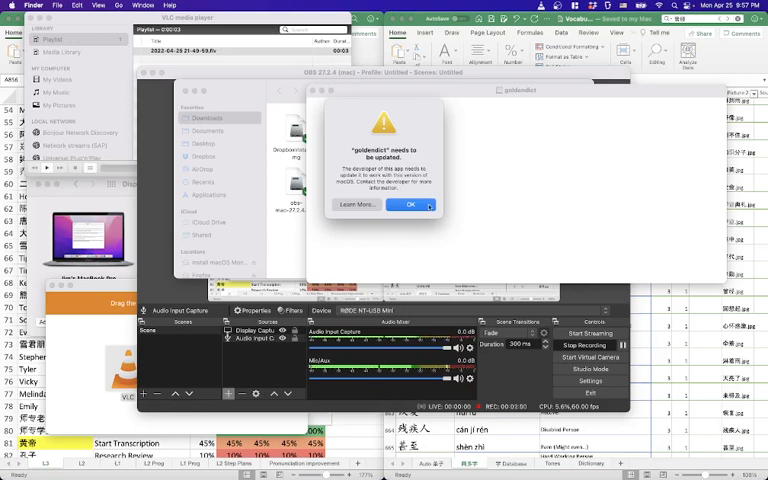
pyautogui.click(408, 204)
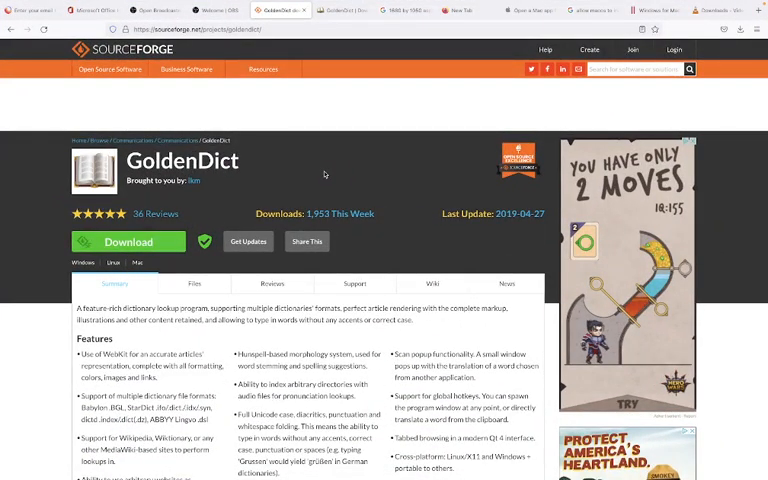
pyautogui.moveTo(258, 116)
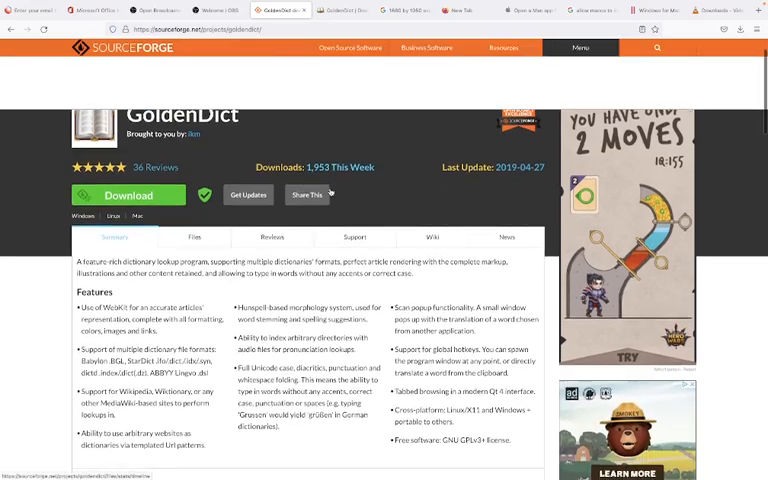
# Scroll the GoldenDict SourceForge page down to its Project Activity release list.
pyautogui.scroll(-3)
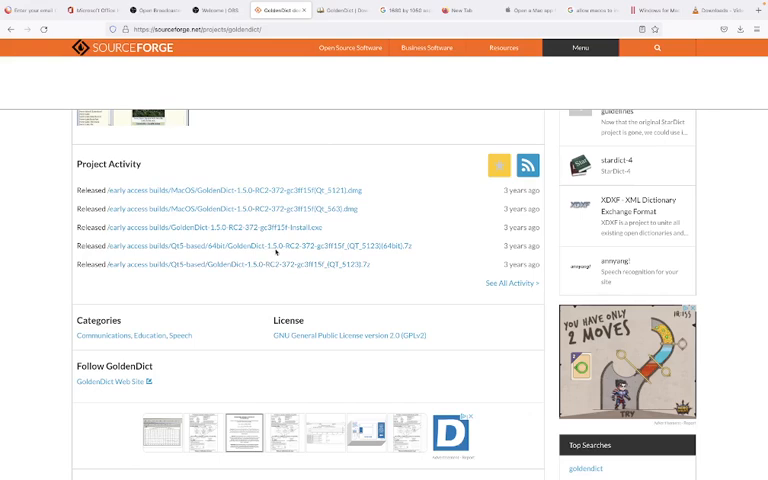
pyautogui.moveTo(272, 190)
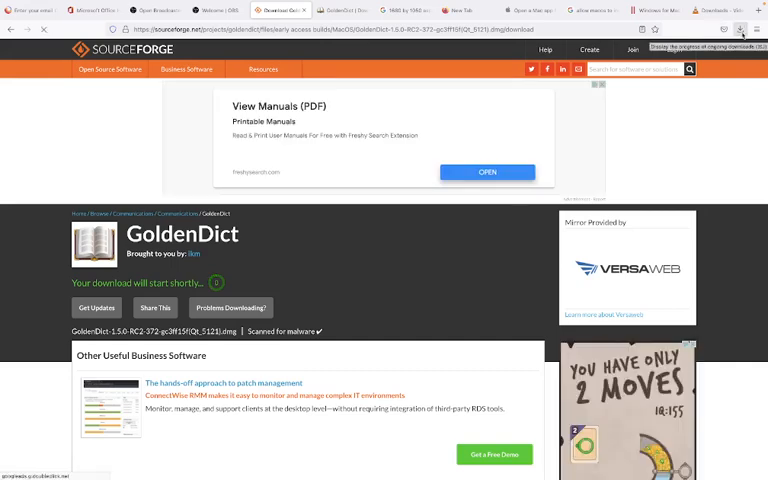
# Open the downloaded GoldenDict 1.5.0-RC2 disk image in Finder.
pyautogui.click(740, 28)
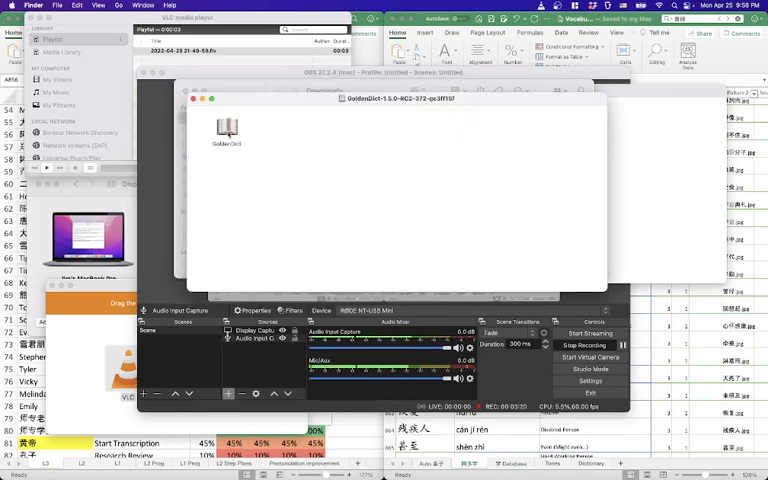
pyautogui.click(226, 128)
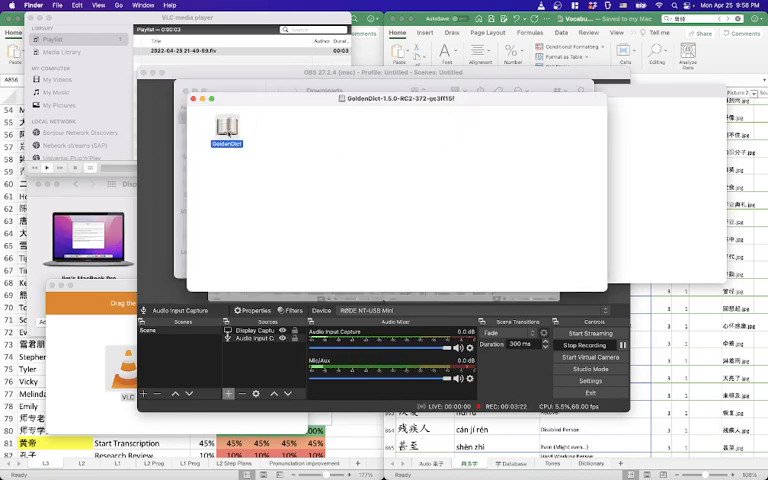
pyautogui.doubleClick(226, 126)
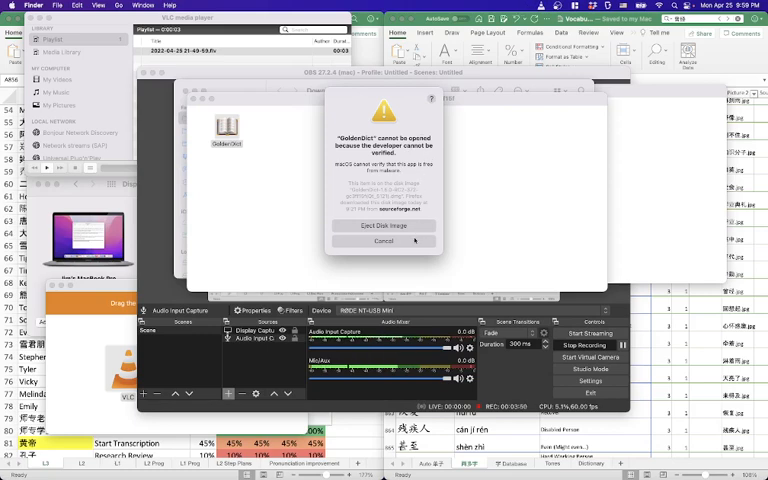
pyautogui.click(384, 240)
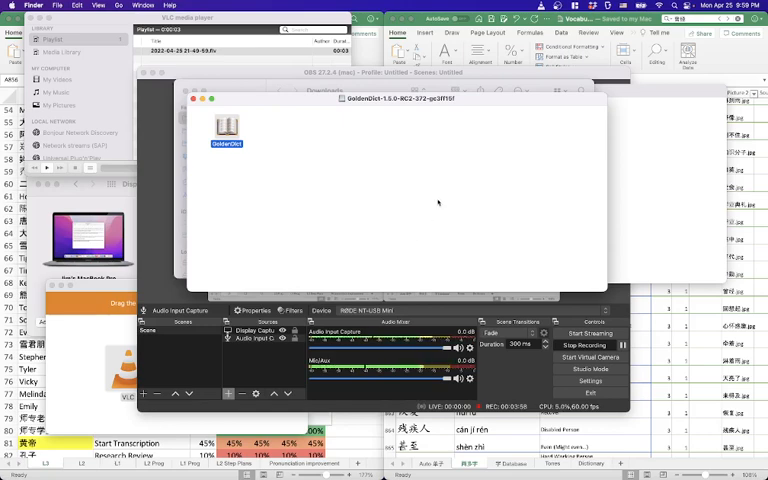
pyautogui.moveTo(464, 224)
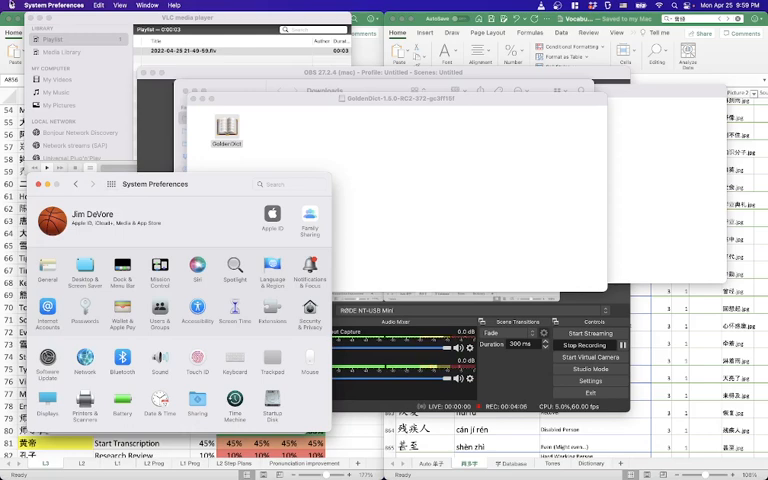
# Reach the General pane of Security & Privacy in System Preferences to allow GoldenDict.
pyautogui.click(8, 4)
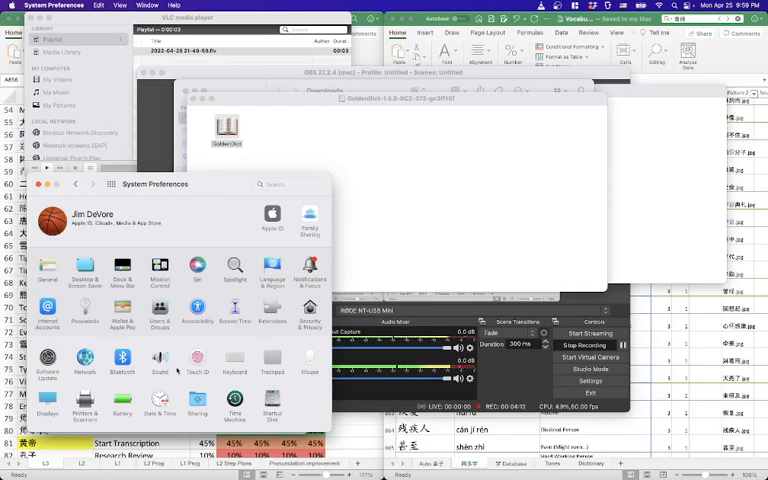
pyautogui.click(310, 312)
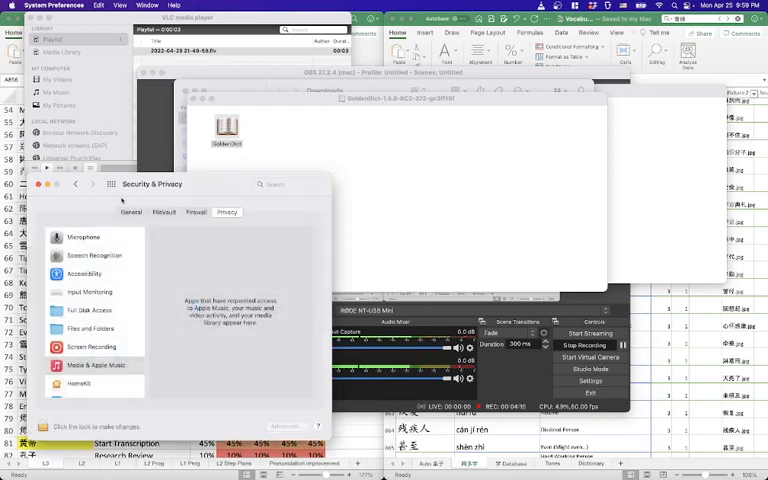
pyautogui.click(130, 212)
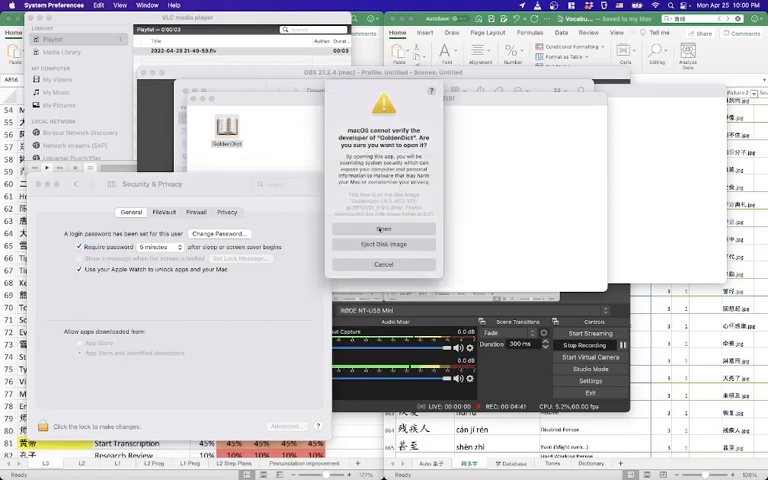
# Confirm opening unverified GoldenDict and bring up its Welcome window.
pyautogui.click(384, 230)
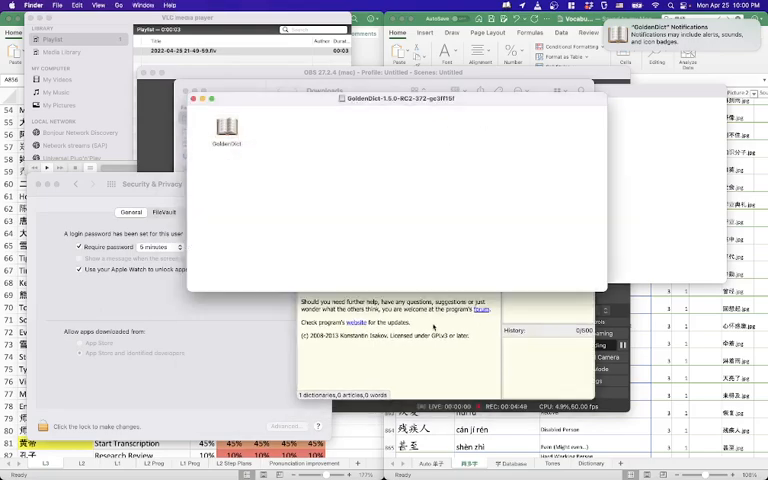
pyautogui.doubleClick(228, 126)
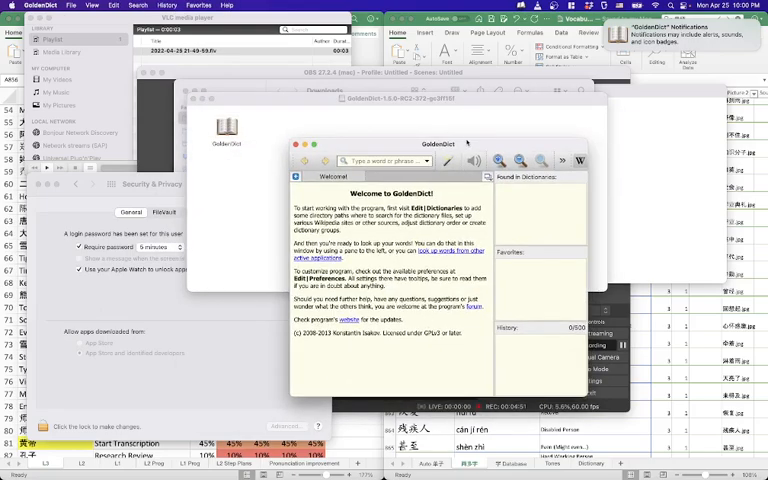